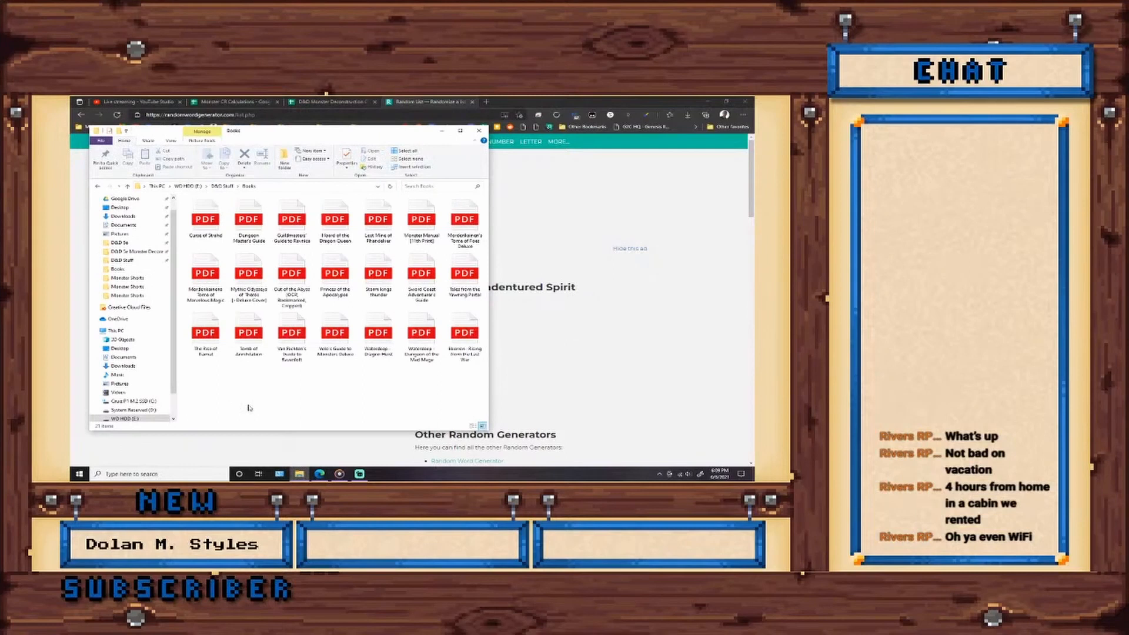
mouse_move(357, 306)
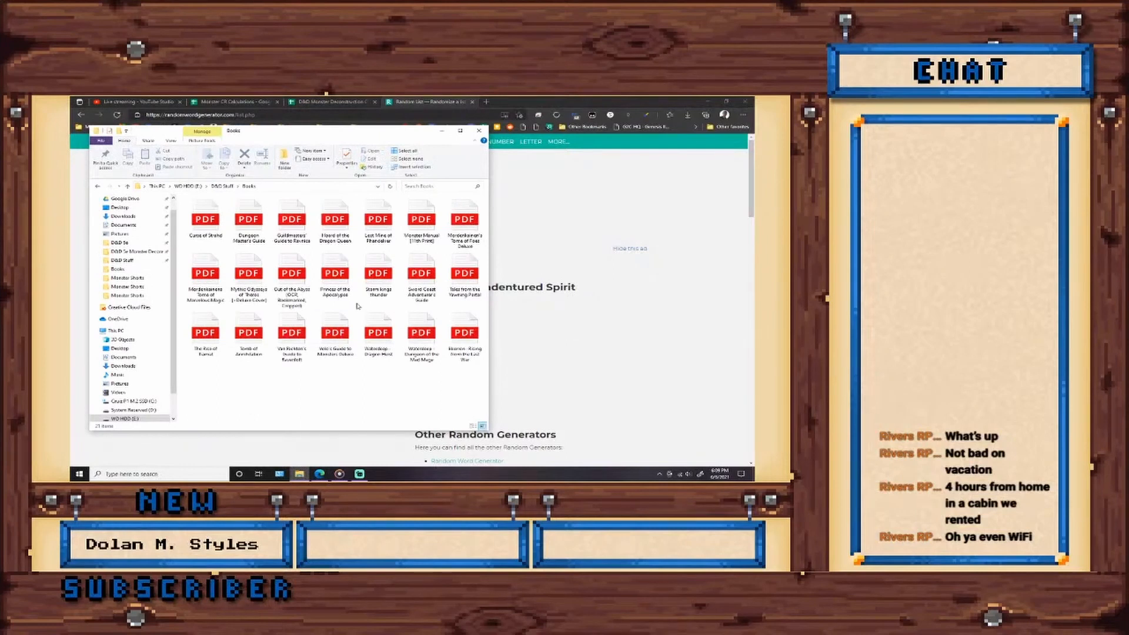
Open Guildmasters' Guide to Ravnica as a PDF showing the Indentured Spirit page
click(292, 218)
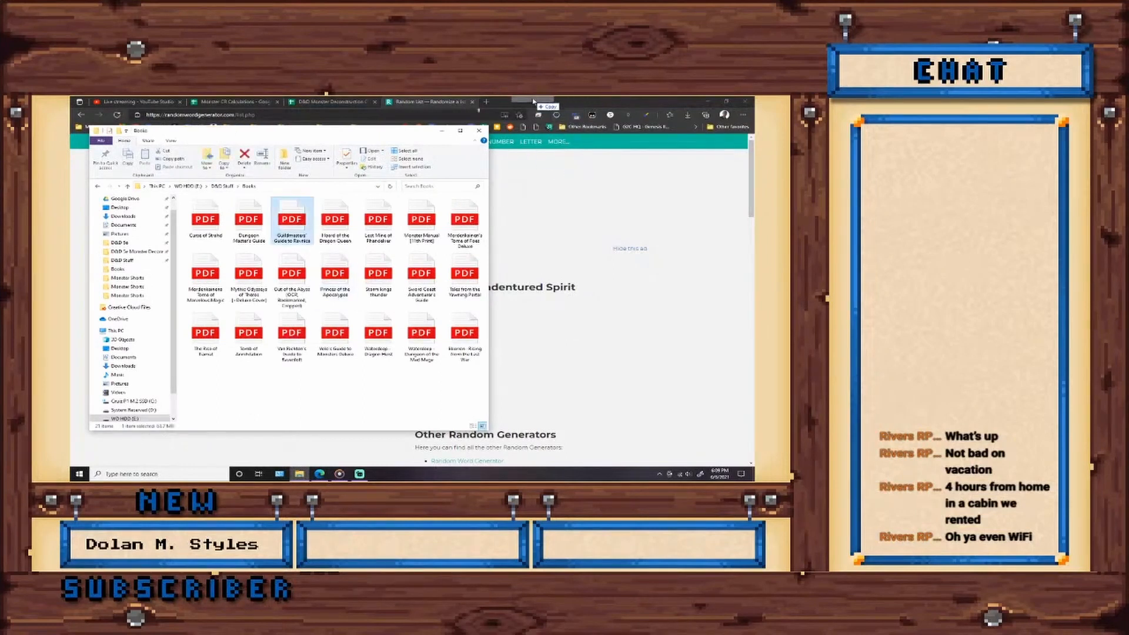
double_click(292, 218)
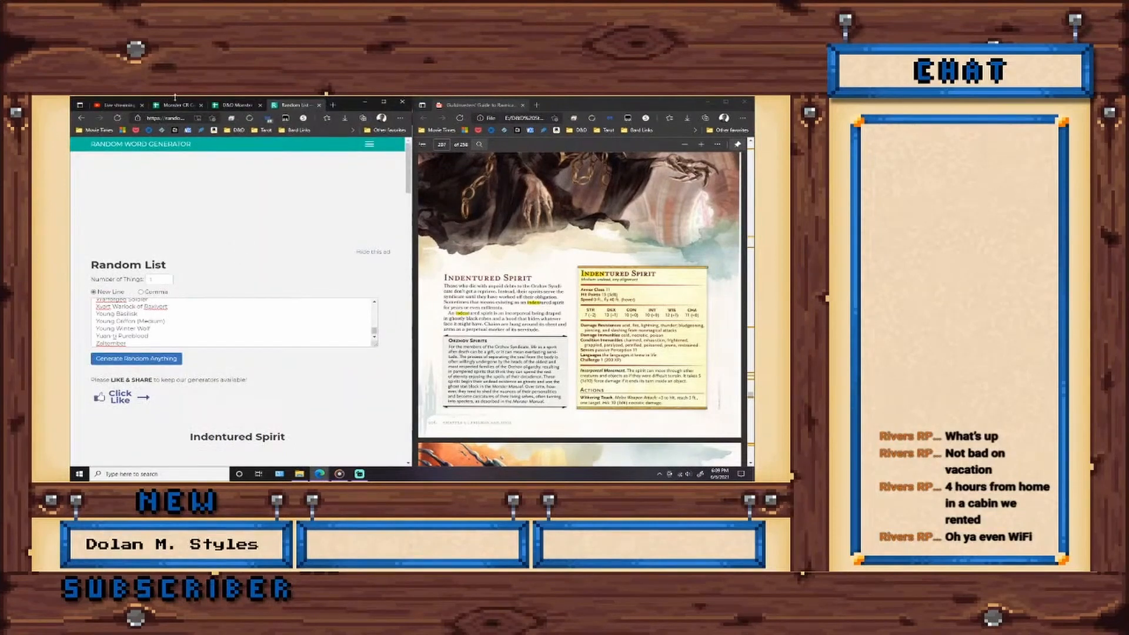
Switch the left Edge window to the Monster CR Calculations spreadsheet tab
click(176, 105)
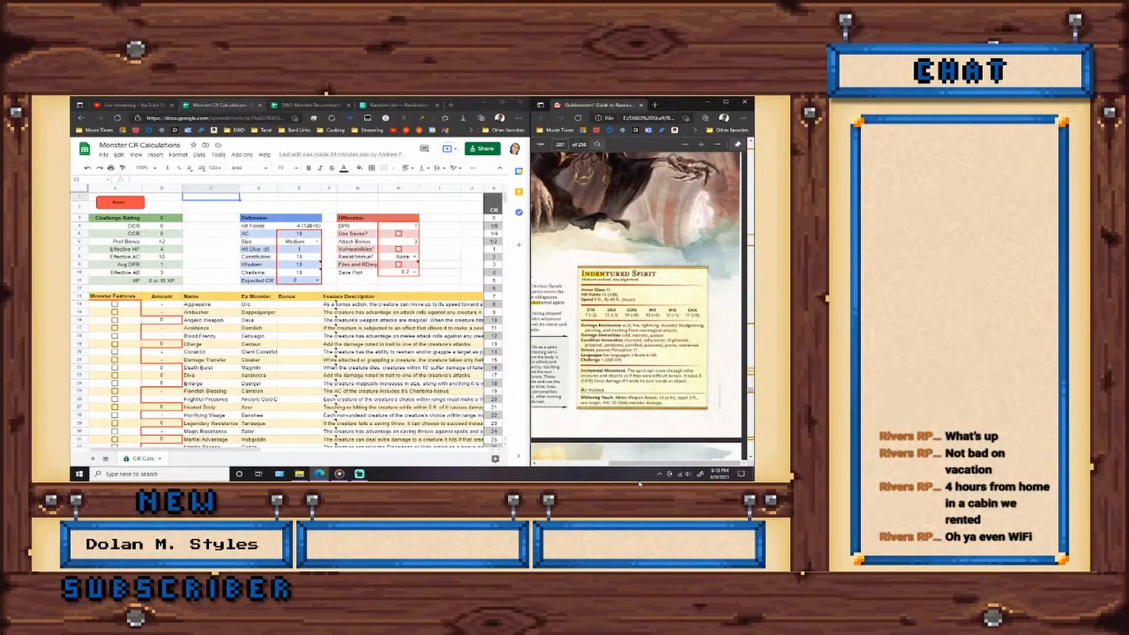
mouse_move(212, 250)
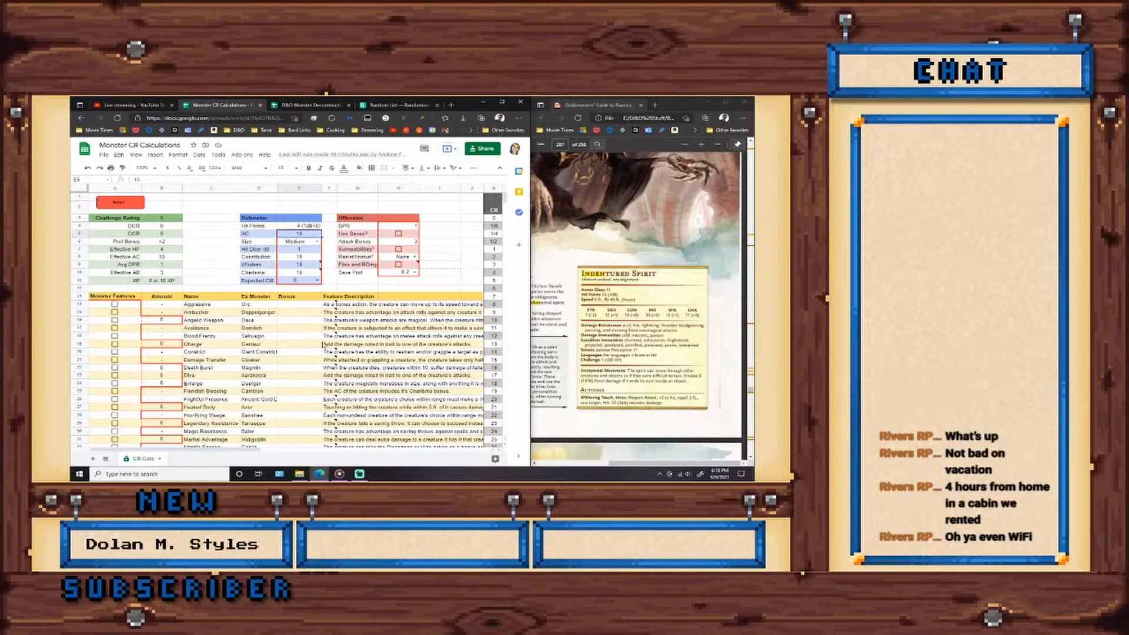
Choose 1 as the Indentured Spirit's Expected CR from the dropdown
click(314, 279)
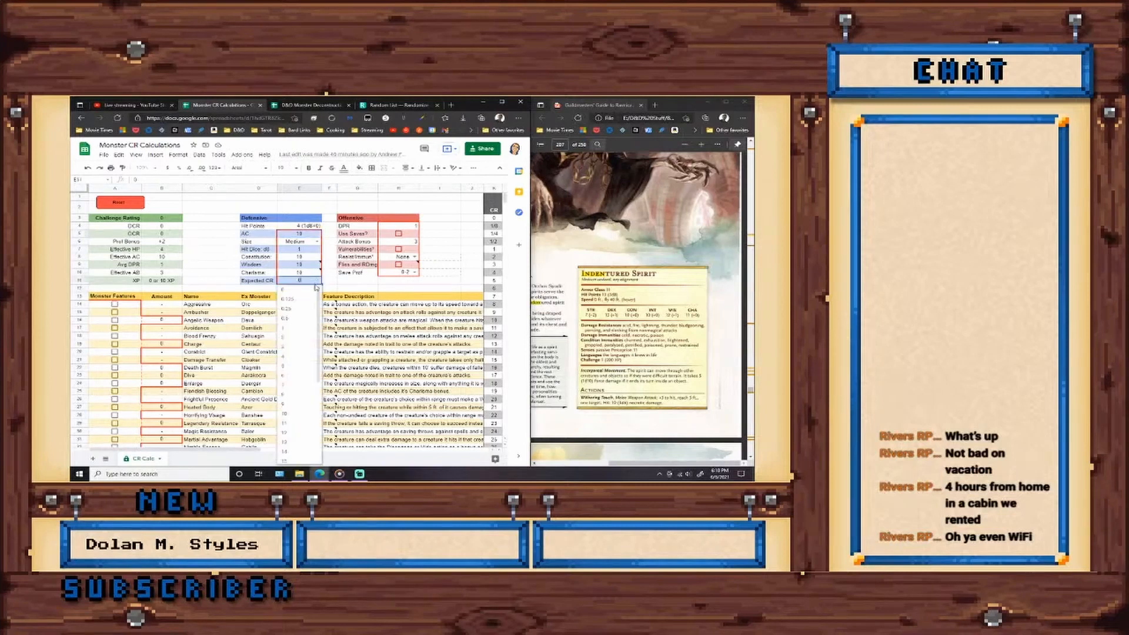
click(299, 289)
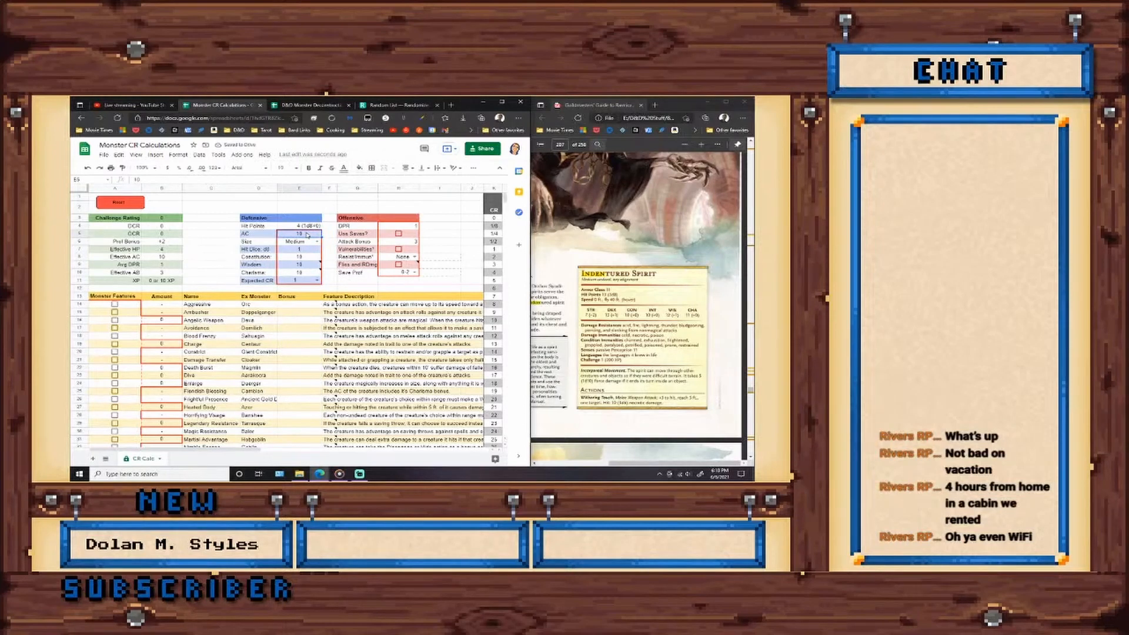
mouse_move(681, 206)
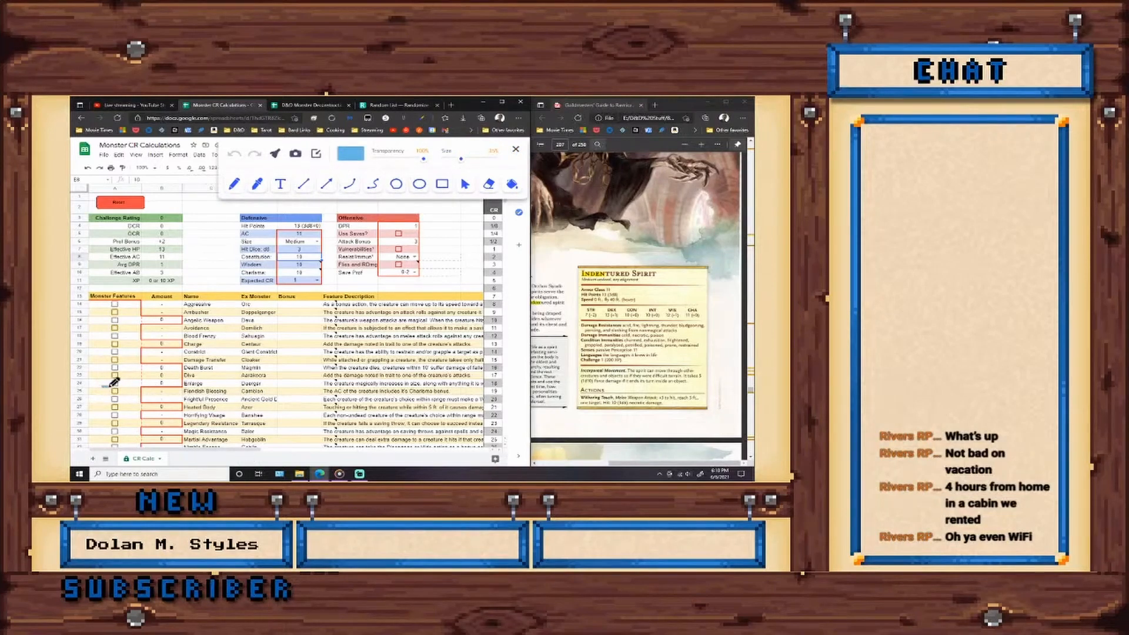
drag(112, 385, 284, 392)
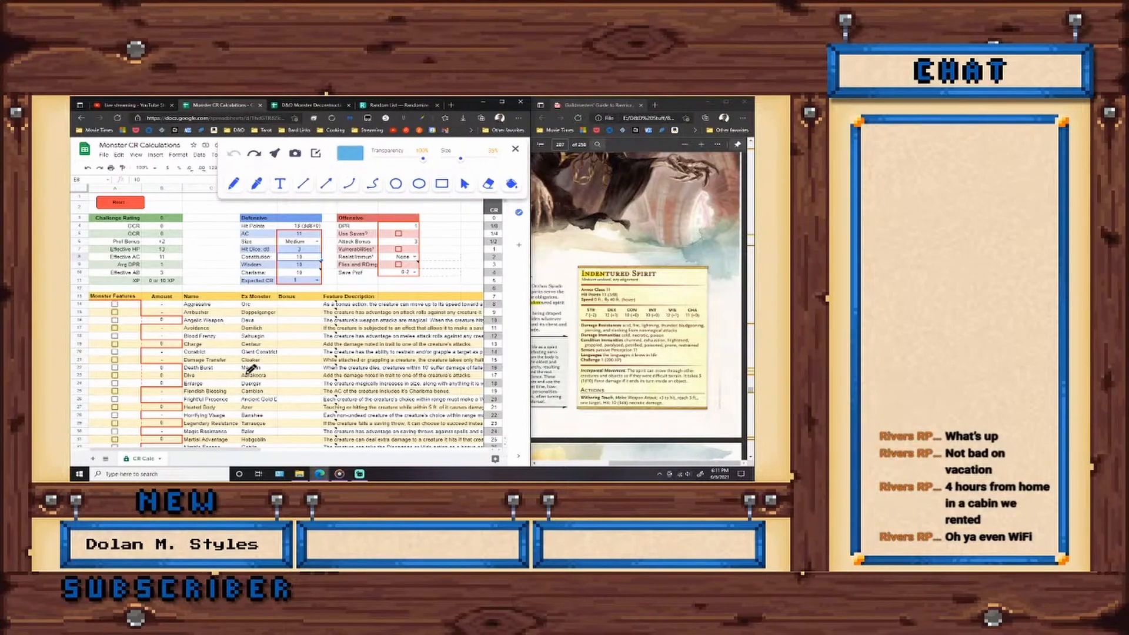
click(516, 149)
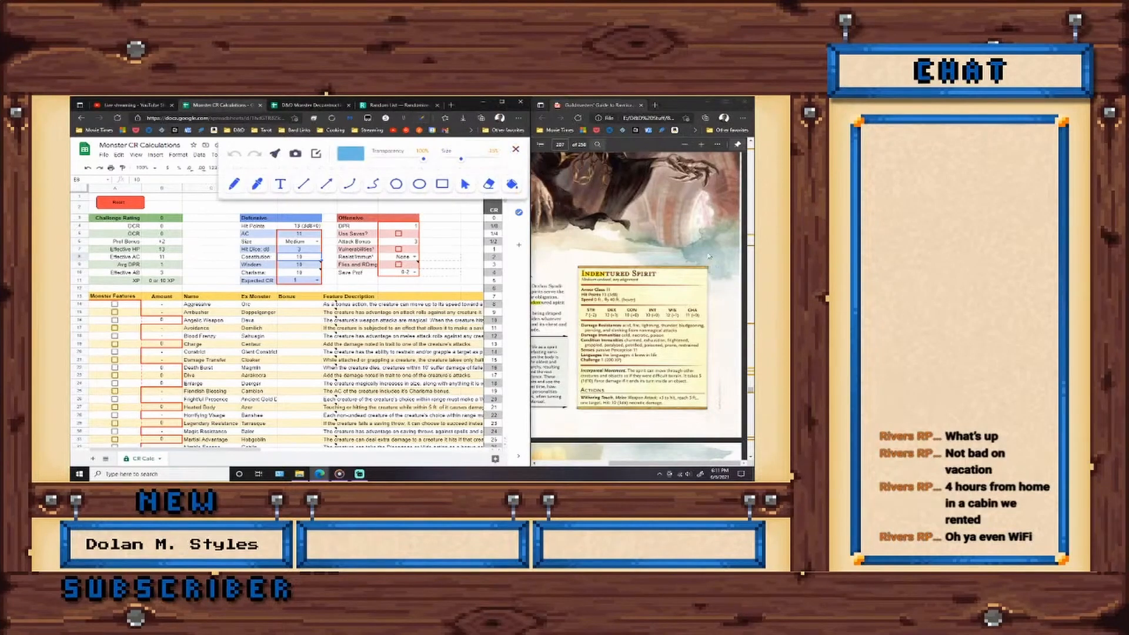
click(516, 149)
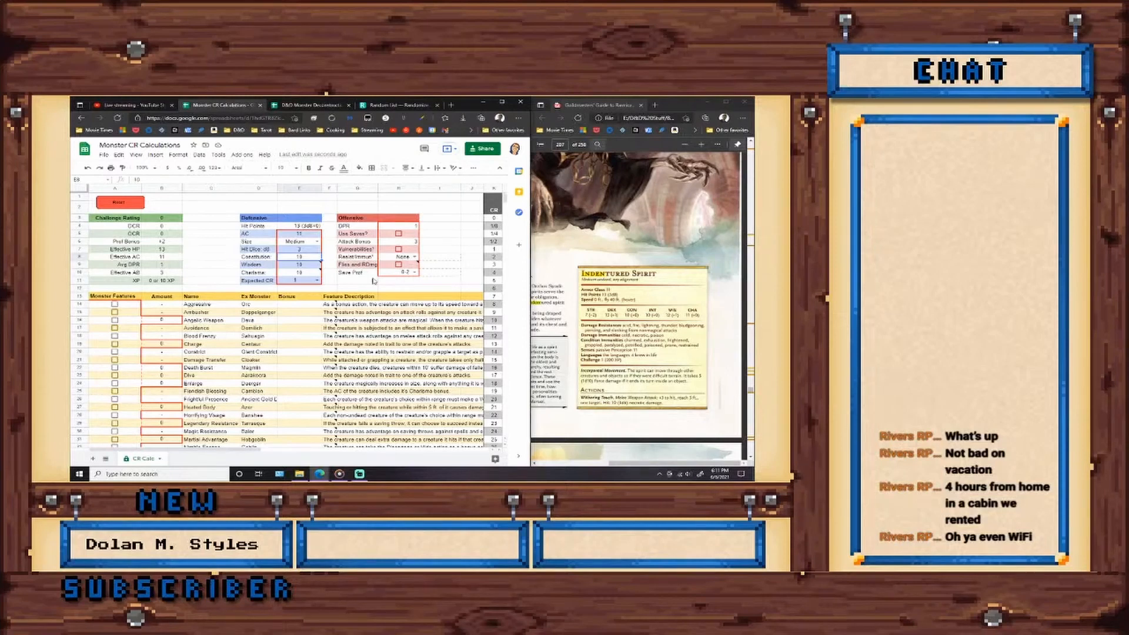
Set Resist/Immun to Immunities, doubling the spirit's effective hit points to 26
click(400, 272)
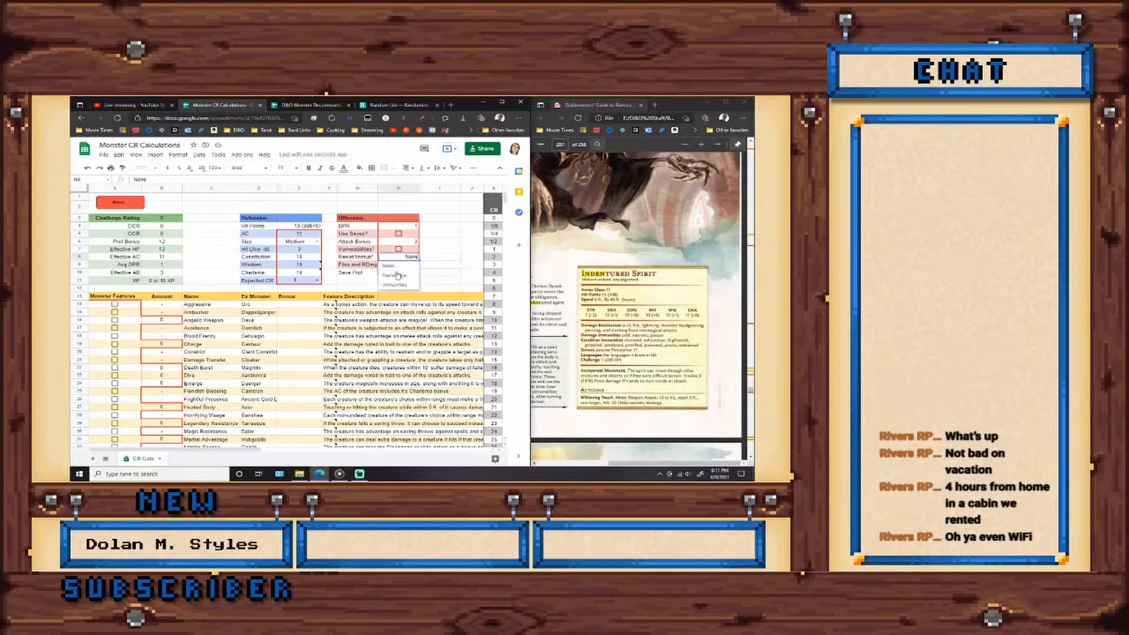
click(395, 265)
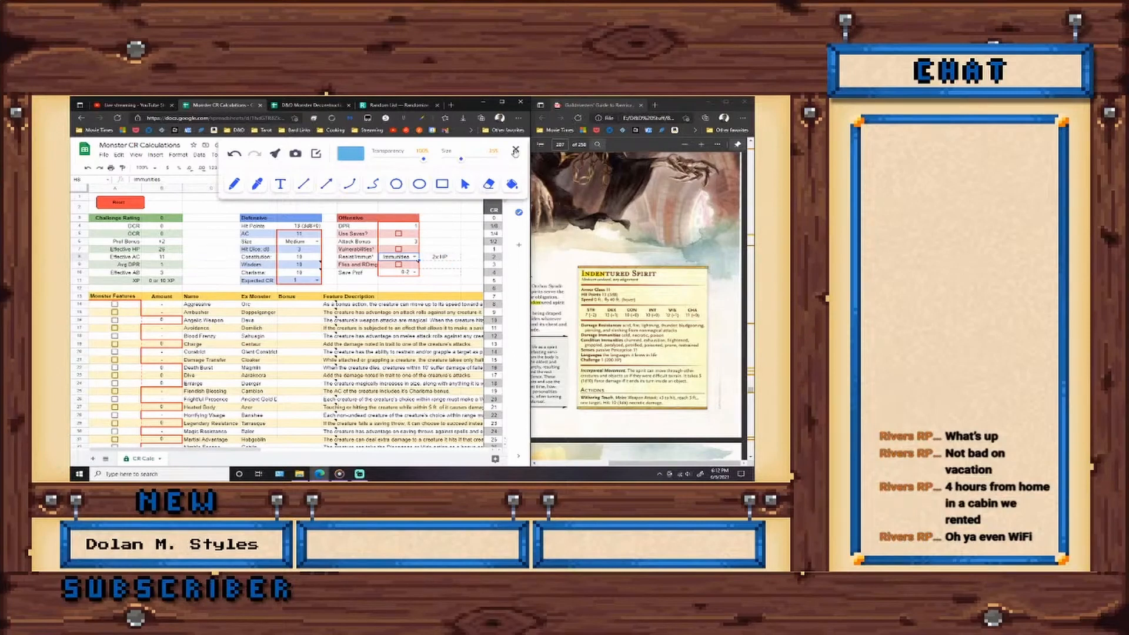
click(516, 150)
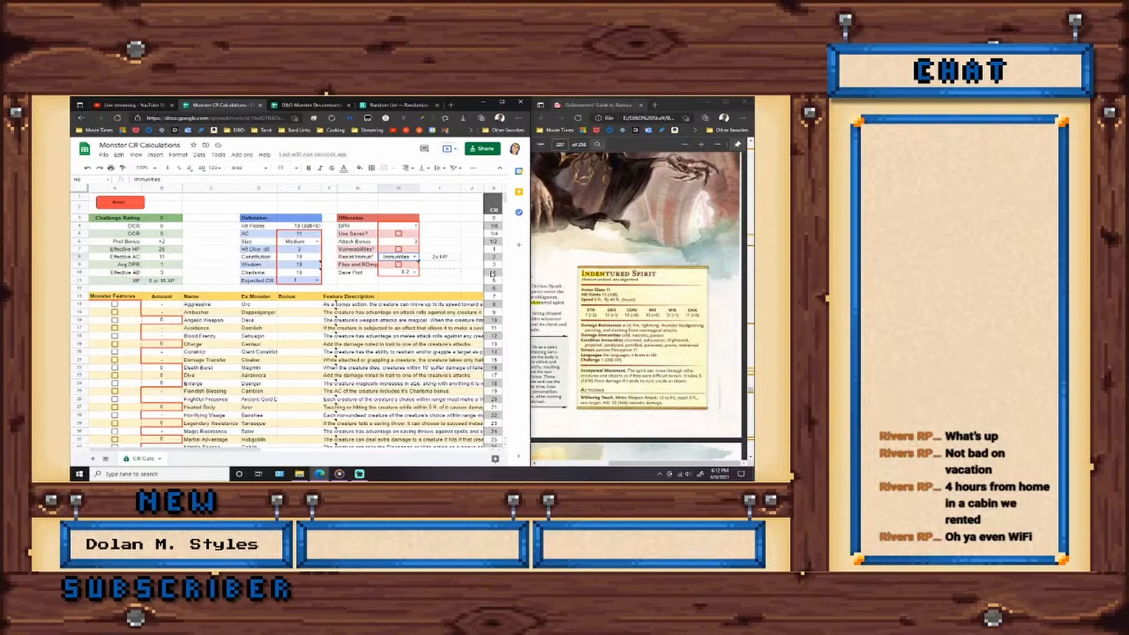
mouse_move(490, 360)
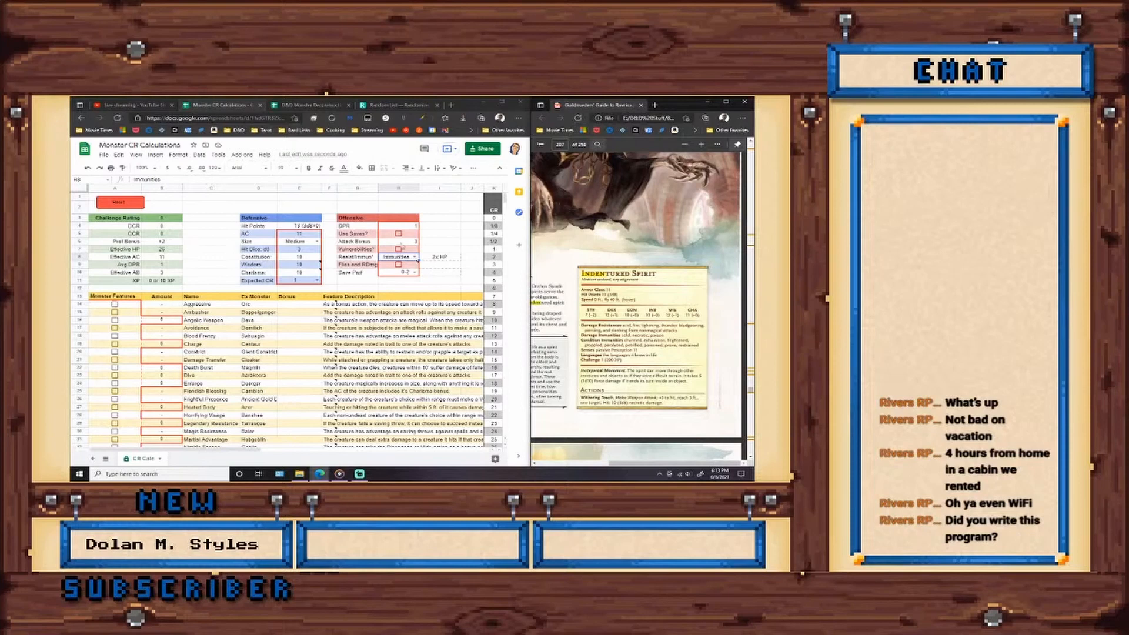
mouse_move(404, 247)
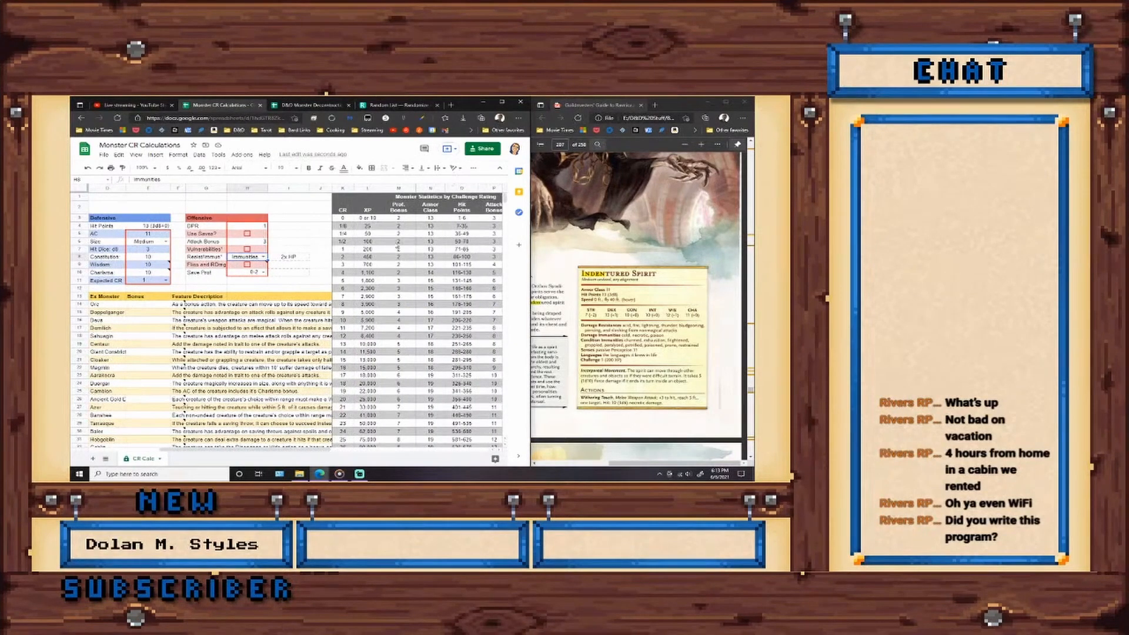
mouse_move(439, 148)
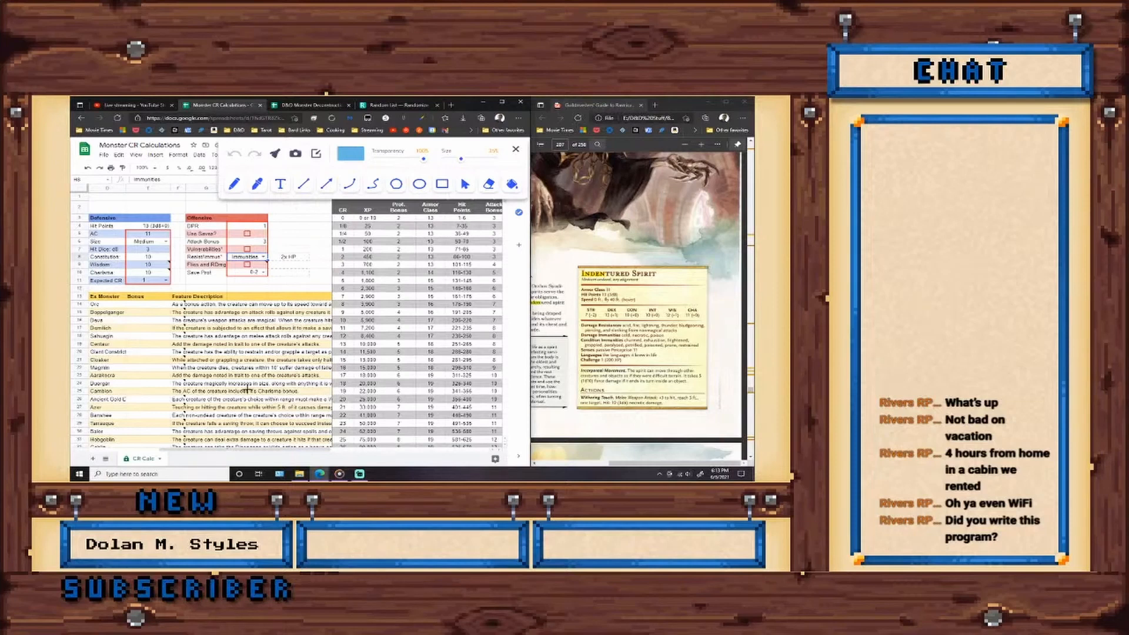
Use the drawing overlay toolbar while viewing the Monster Statistics by Challenge Rating table
click(516, 148)
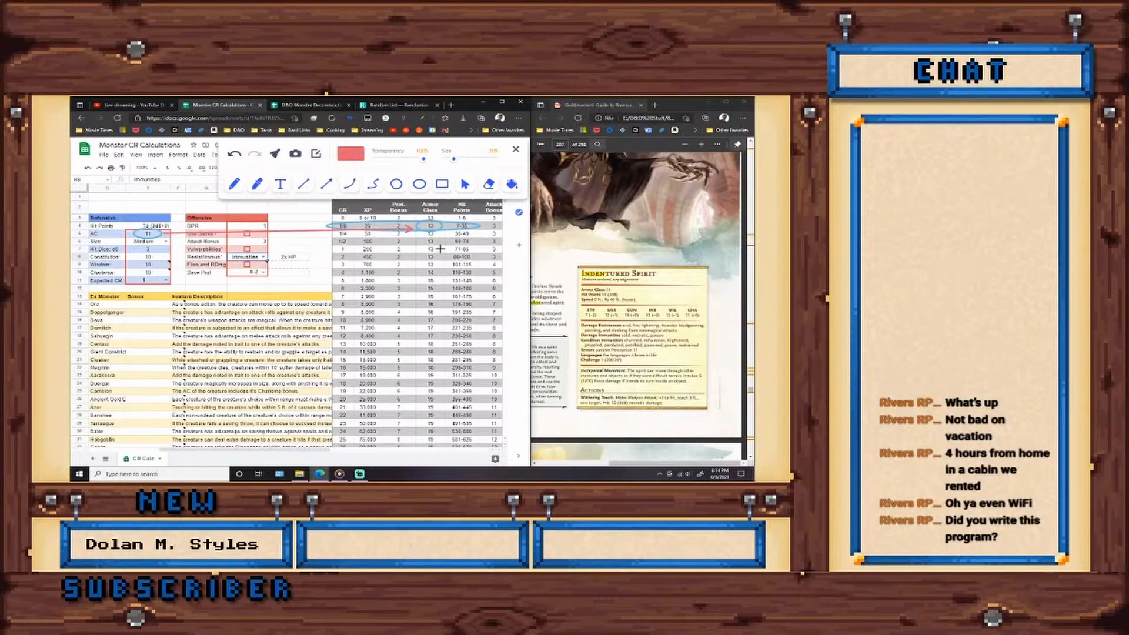
click(442, 183)
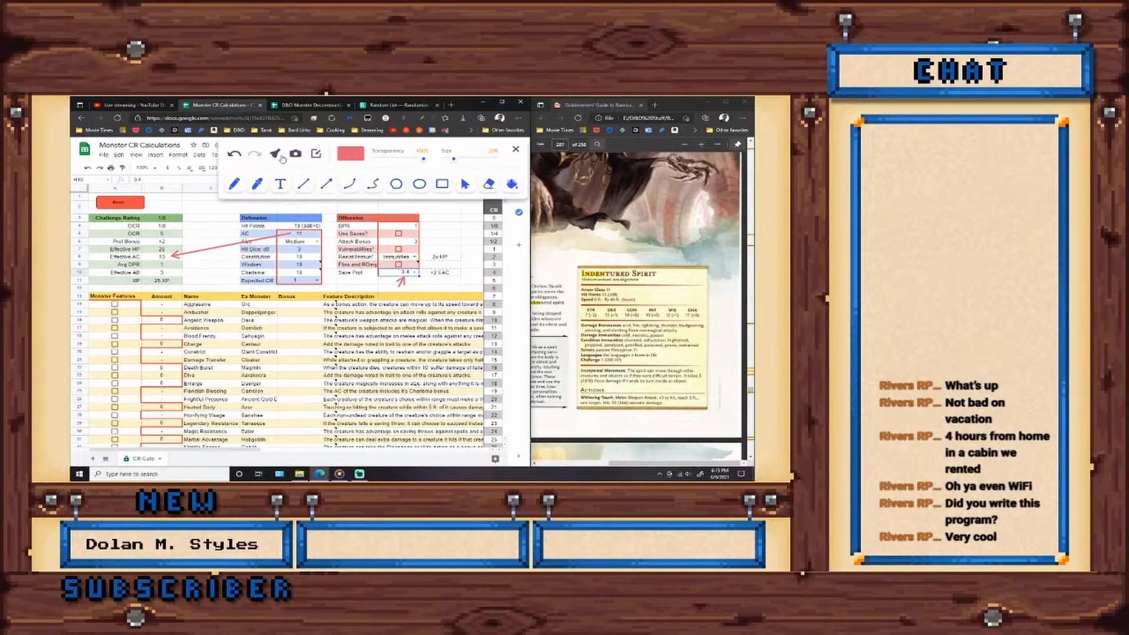
Clear the on-screen pen drawings and show the Save Prof choices
click(516, 149)
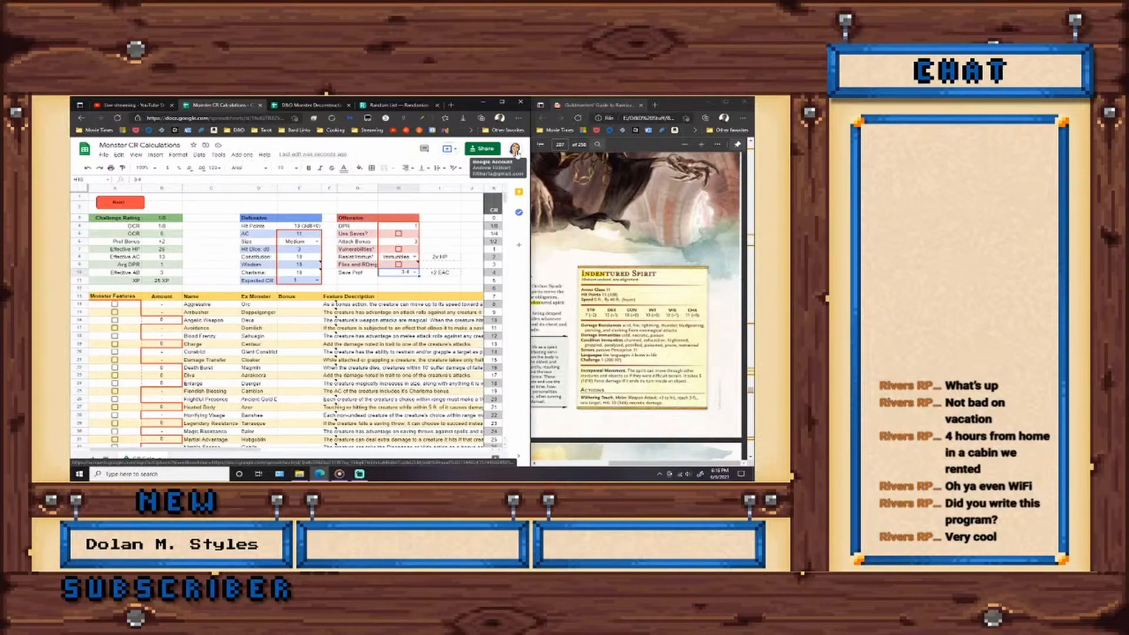
click(414, 273)
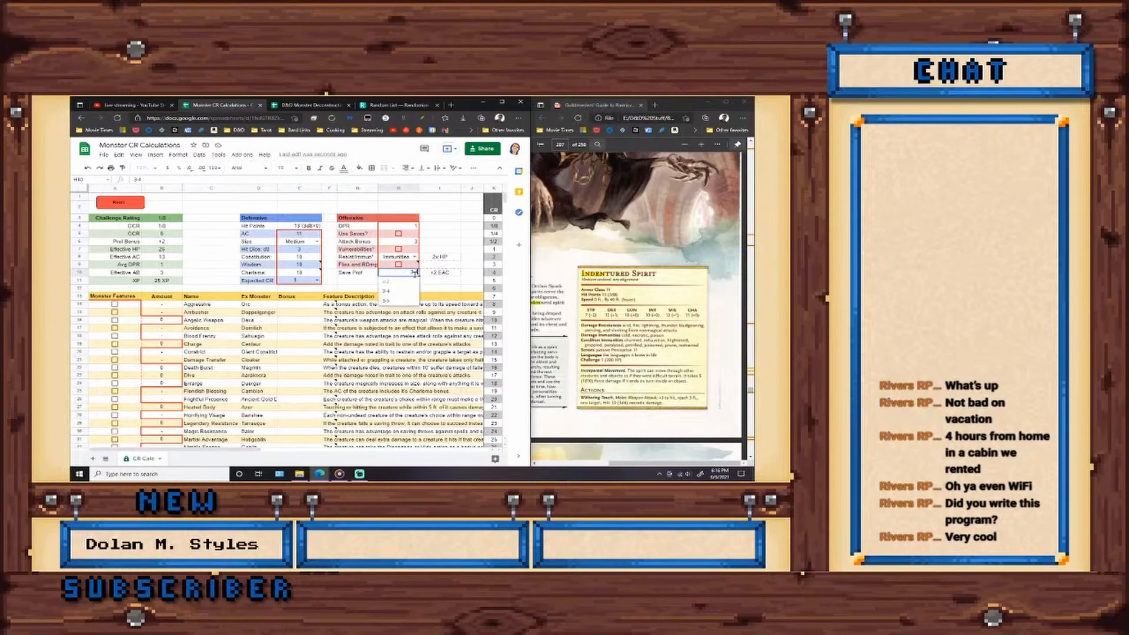
Set Save Prof to 0-2, bringing effective AC back to 11
click(397, 273)
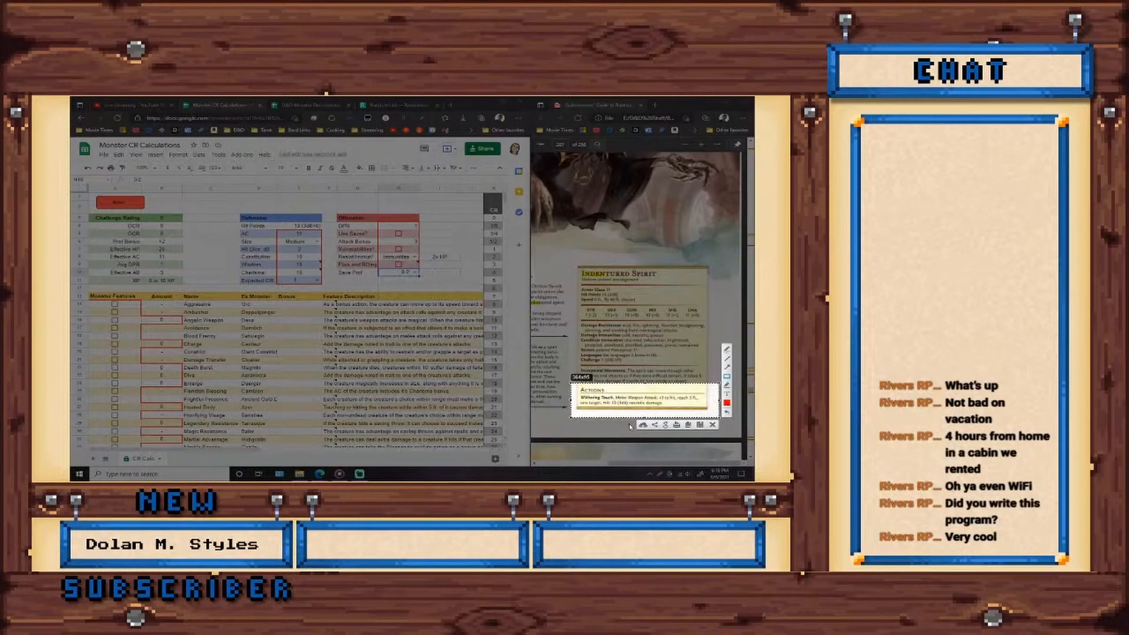
mouse_move(632, 426)
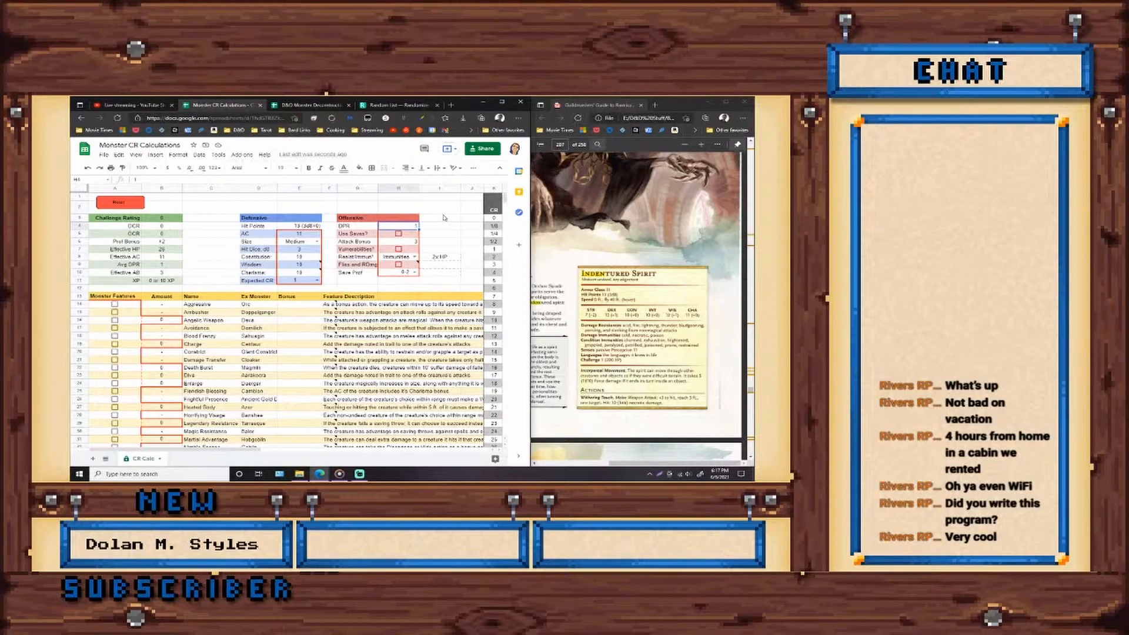
mouse_move(540, 369)
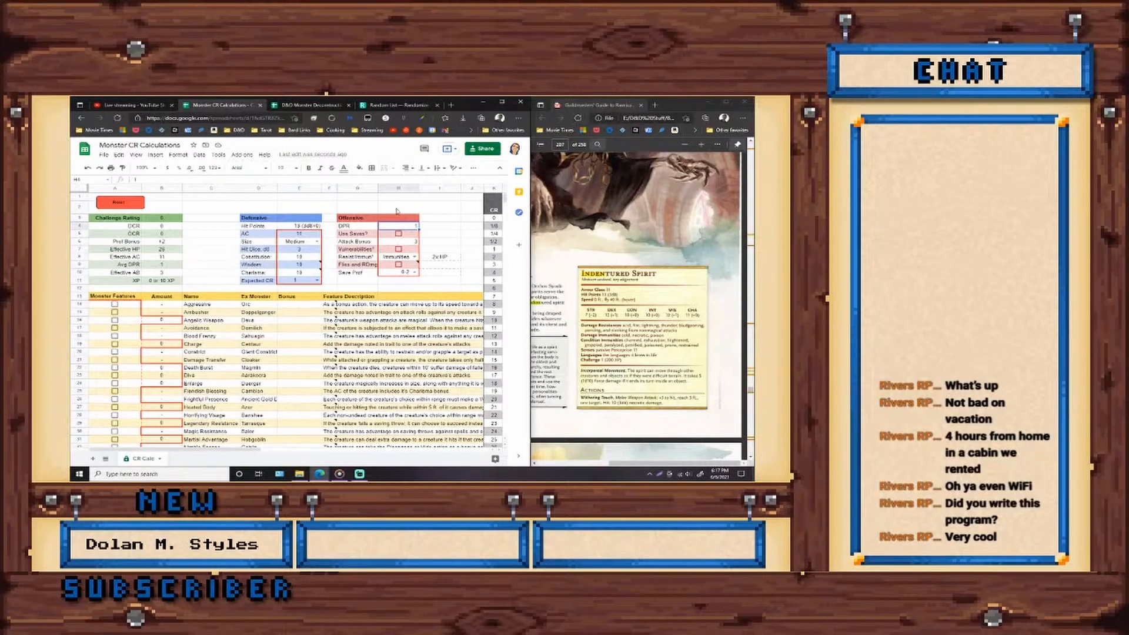
mouse_move(621, 414)
text(10)
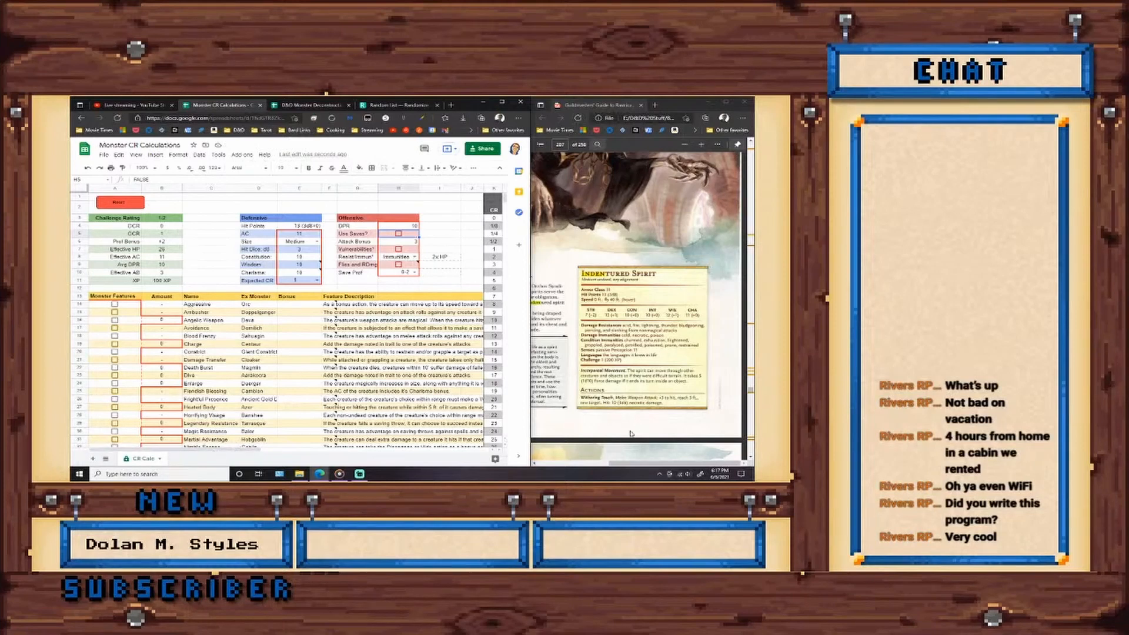
Scroll down to the DPR entry and the Challenge Rating summary showing 1/2
scroll(down, 3)
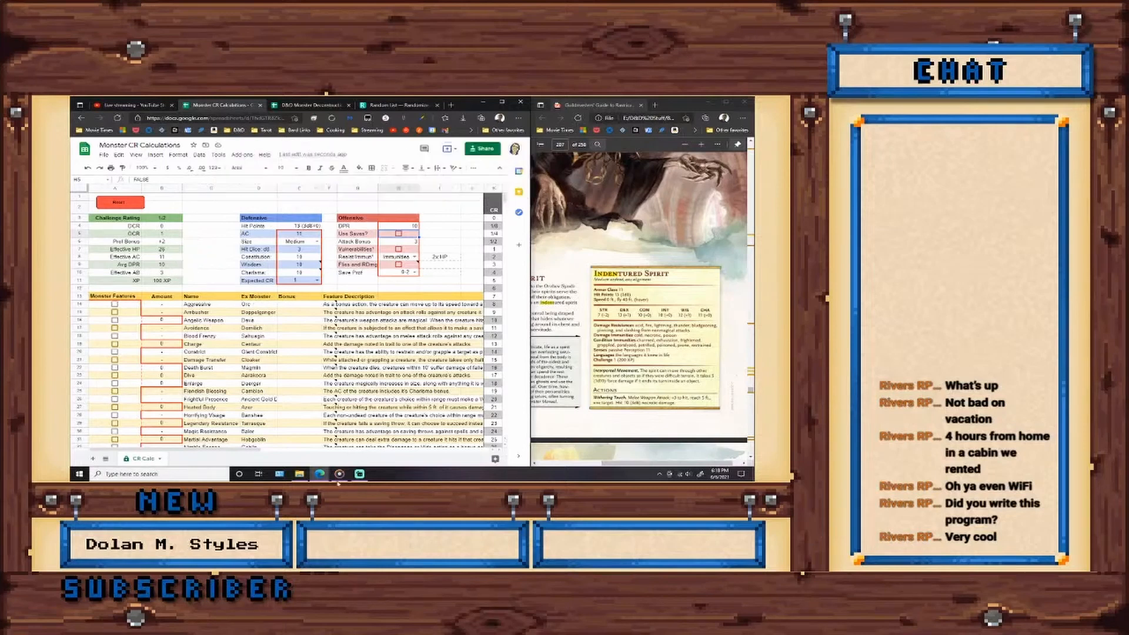
Scroll right to the CR reference table and outline its CR 1 row with rectangles
scroll(right, 3)
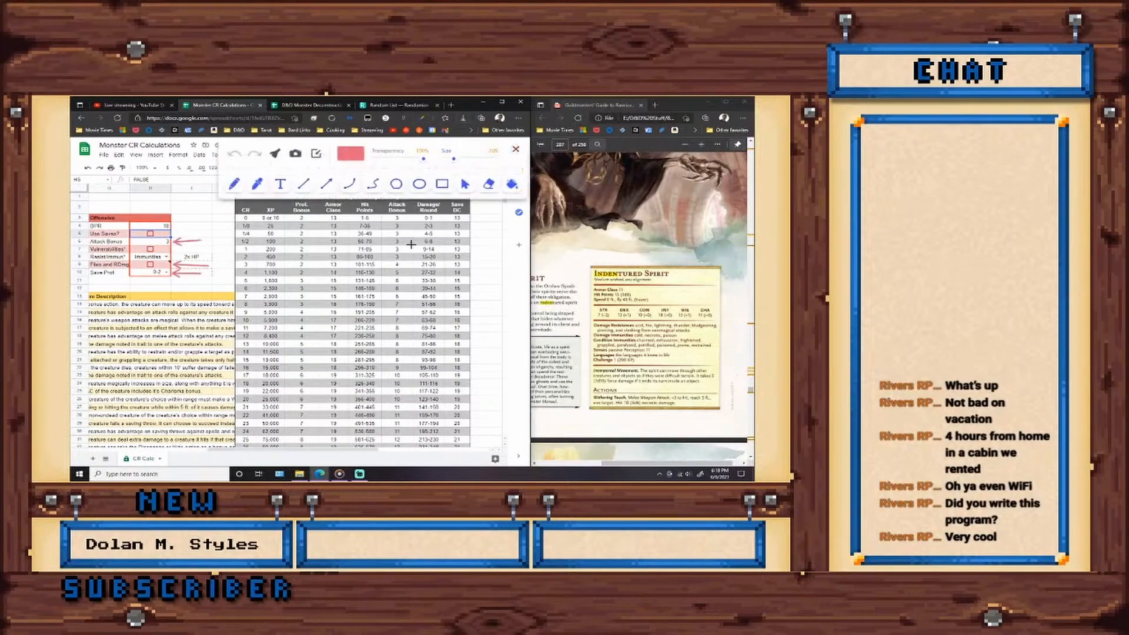
click(442, 183)
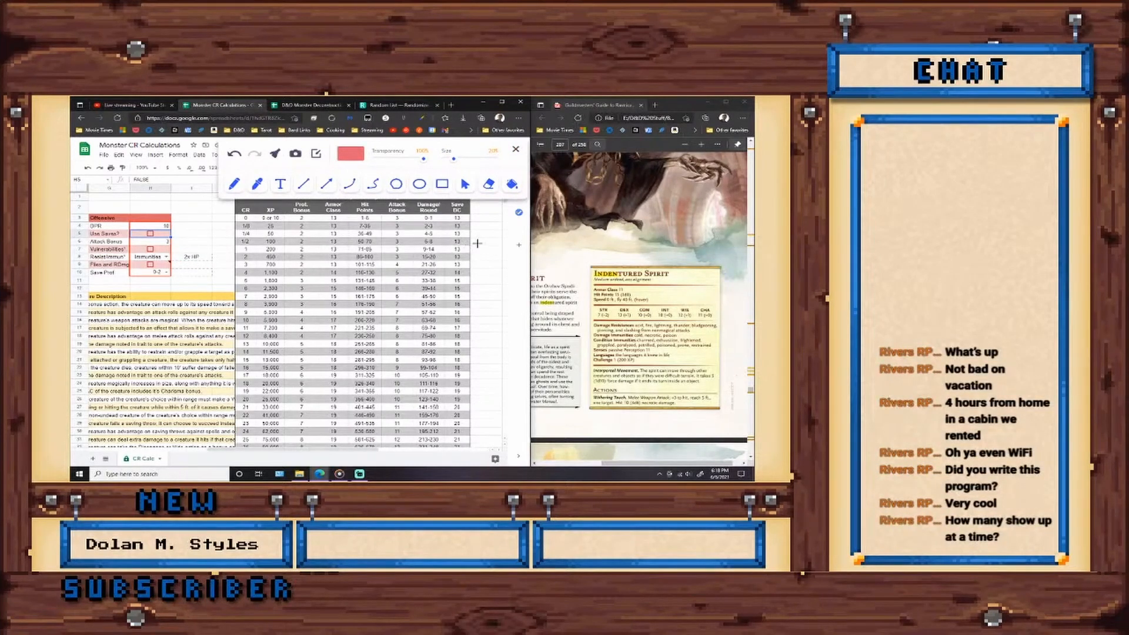
drag(234, 248, 475, 248)
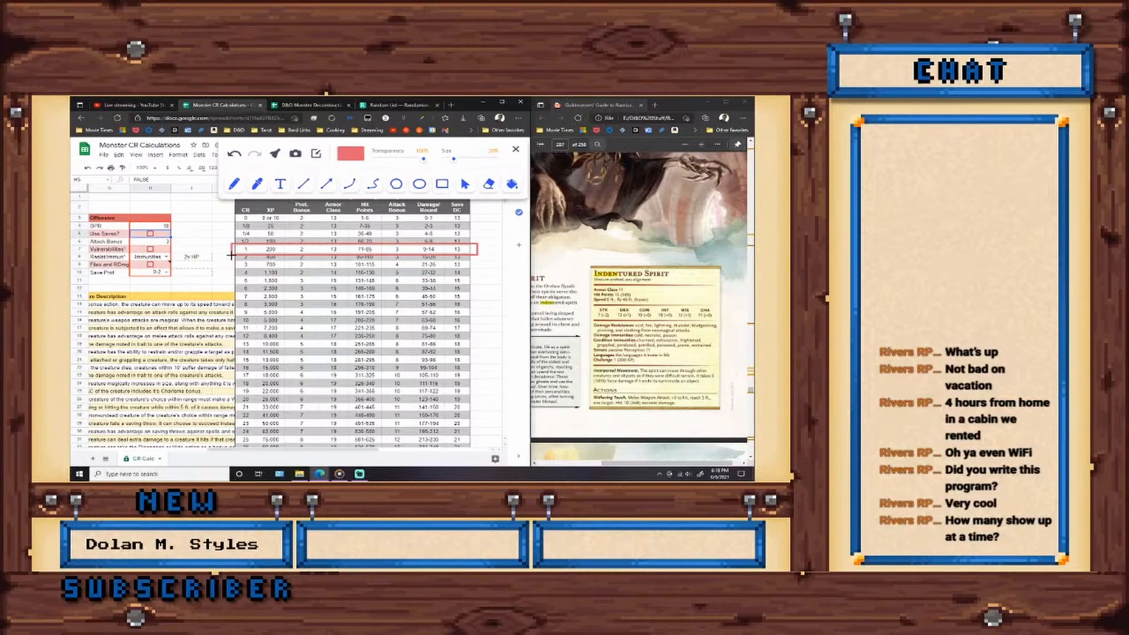
mouse_move(409, 272)
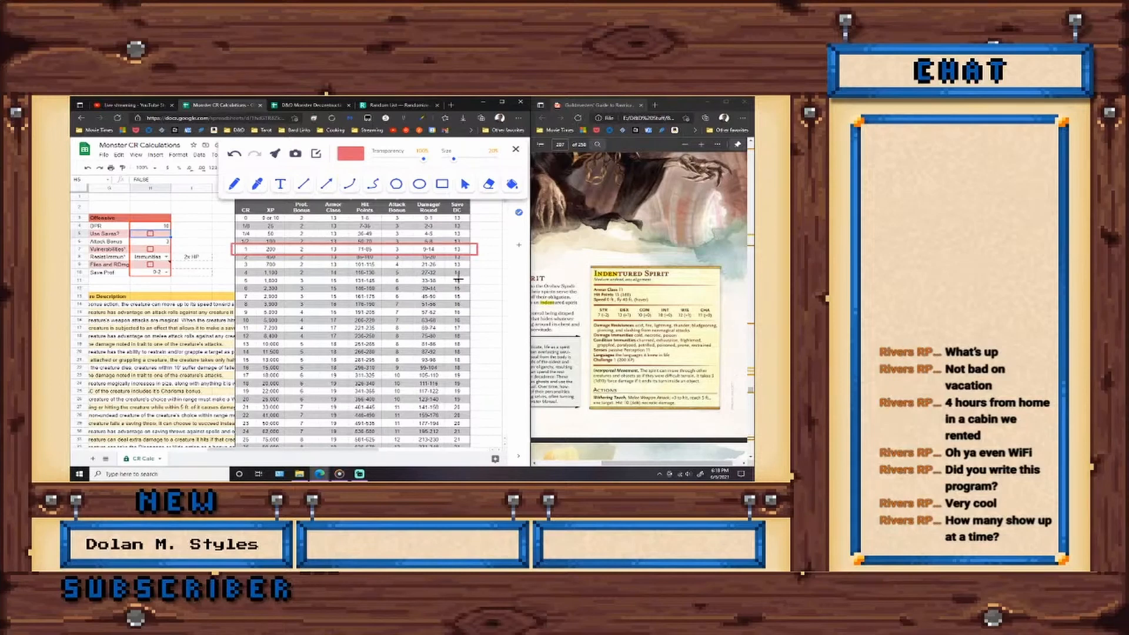
mouse_move(584, 221)
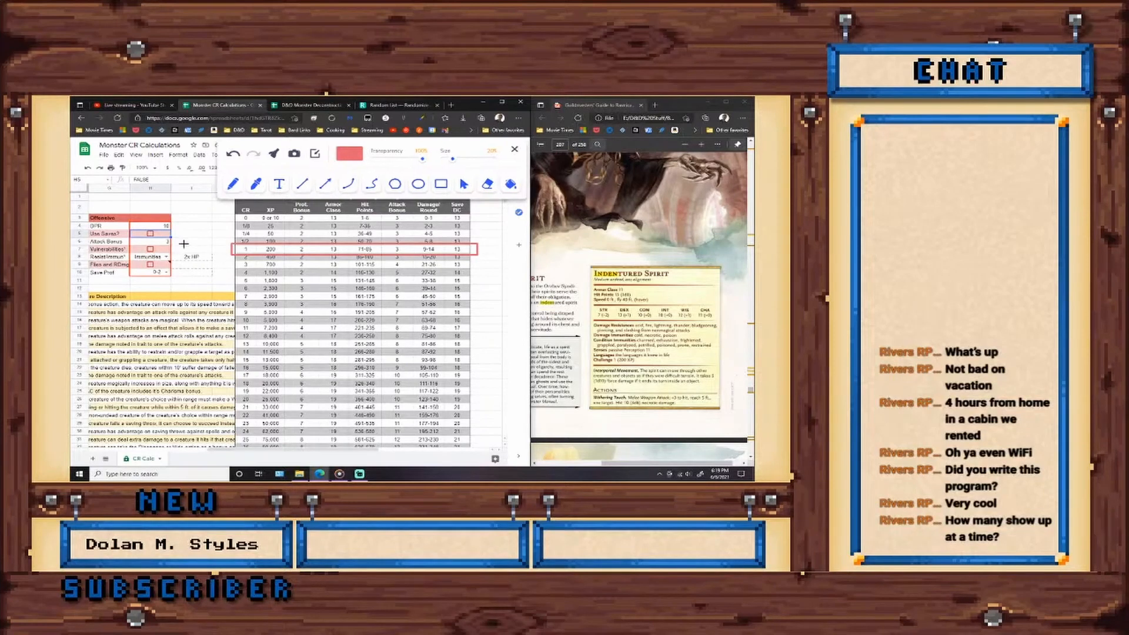
drag(180, 245, 396, 250)
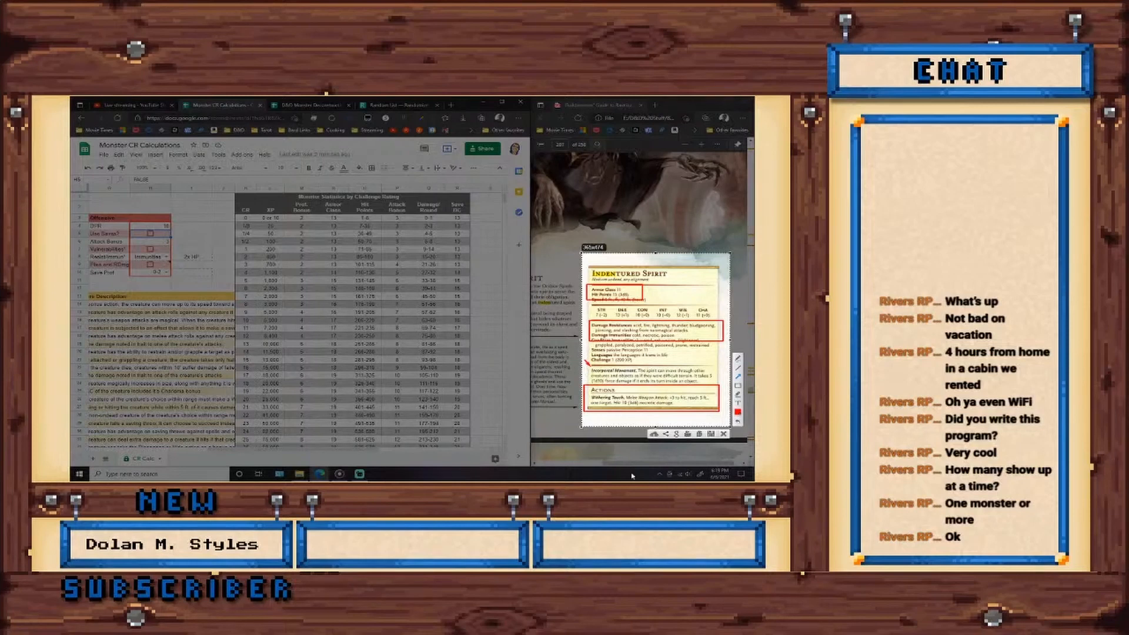
mouse_move(715, 477)
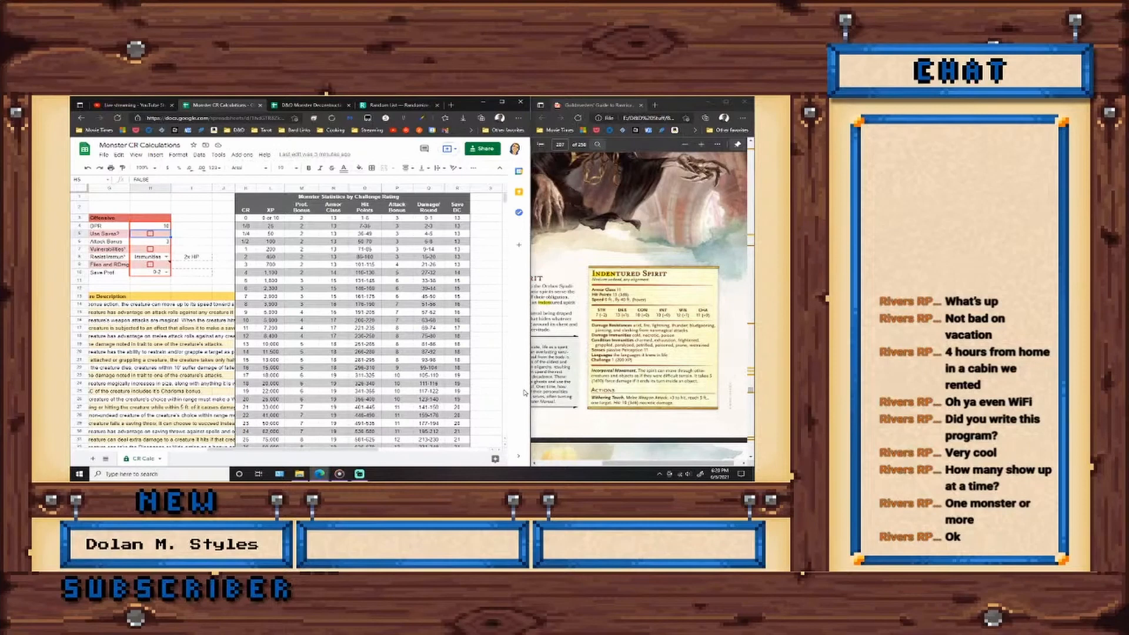
mouse_move(524, 392)
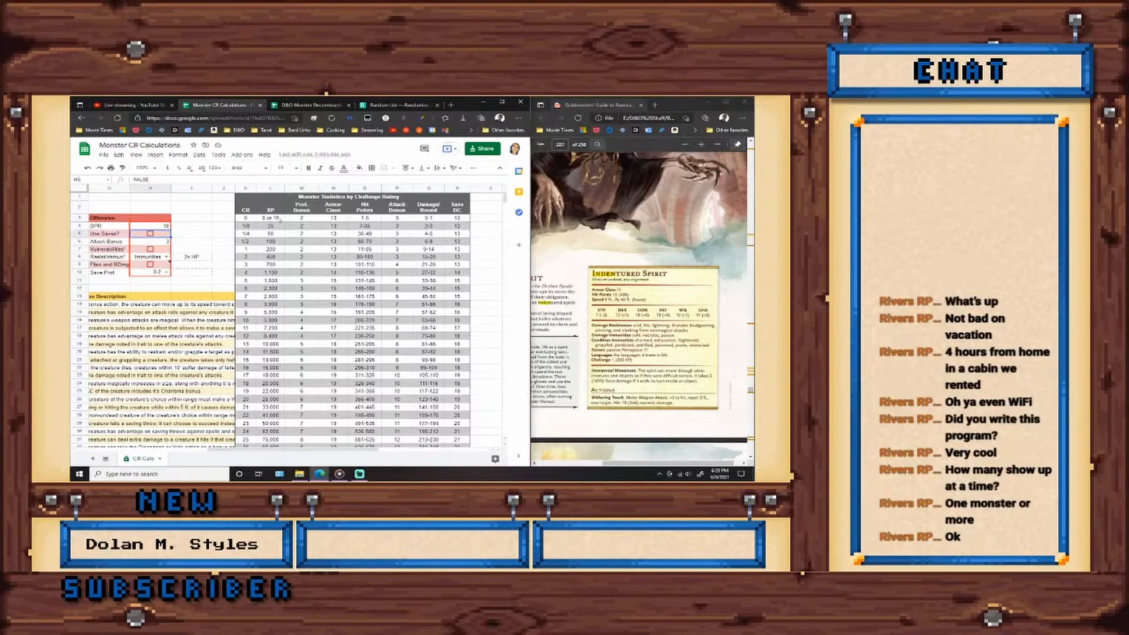
mouse_move(223, 202)
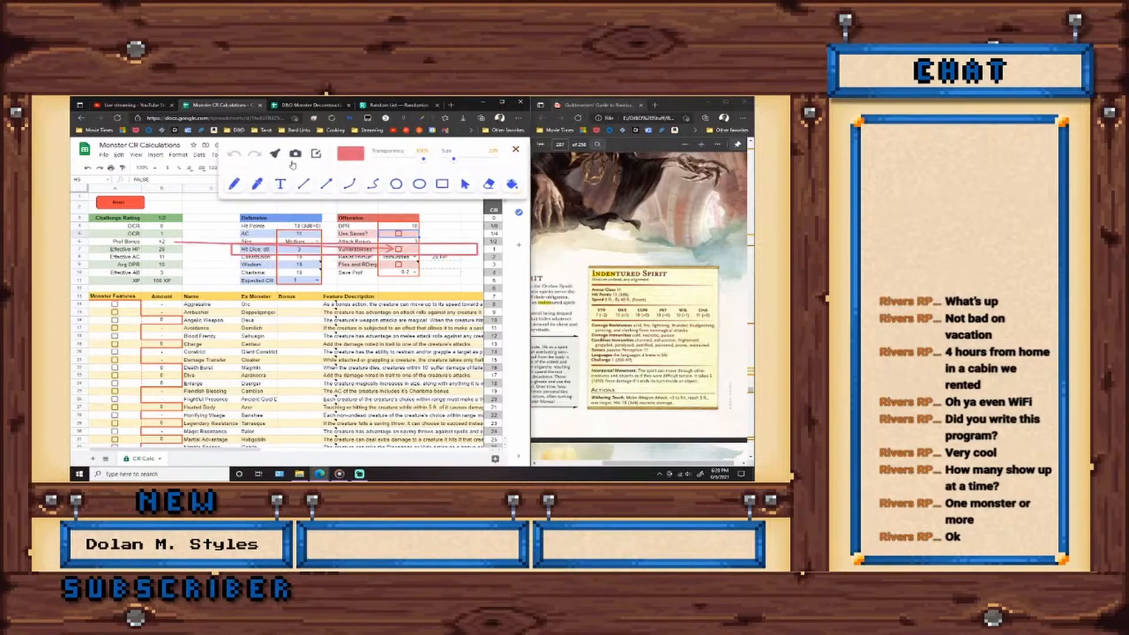
Erase earlier drawings and draw a rectangle around the 1/2 Challenge Rating block
click(439, 184)
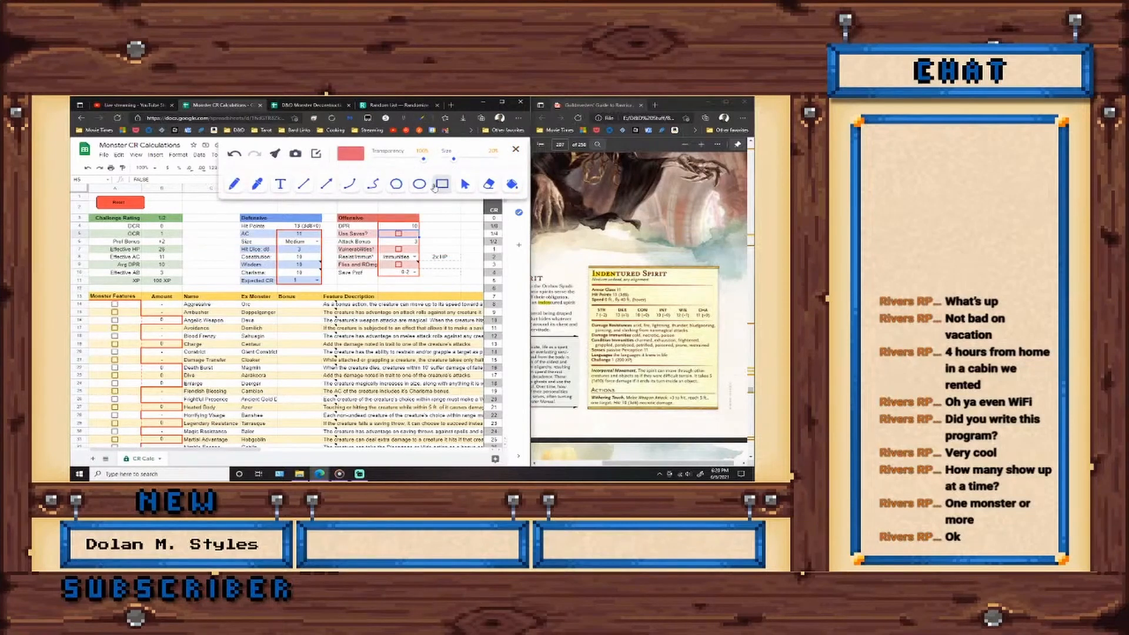
drag(84, 212, 198, 294)
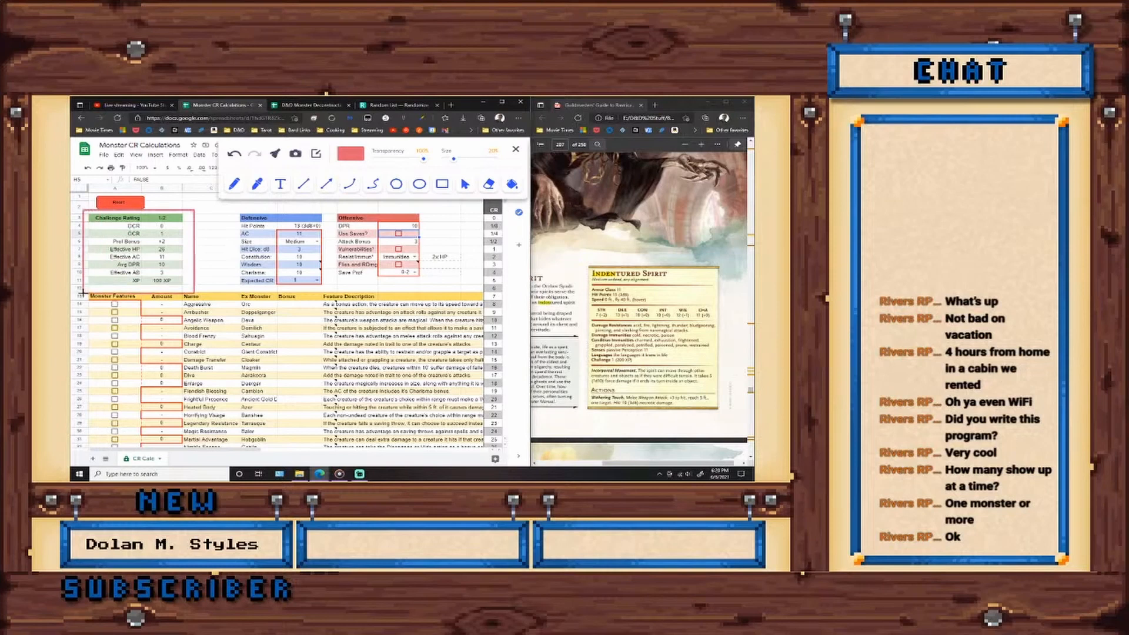